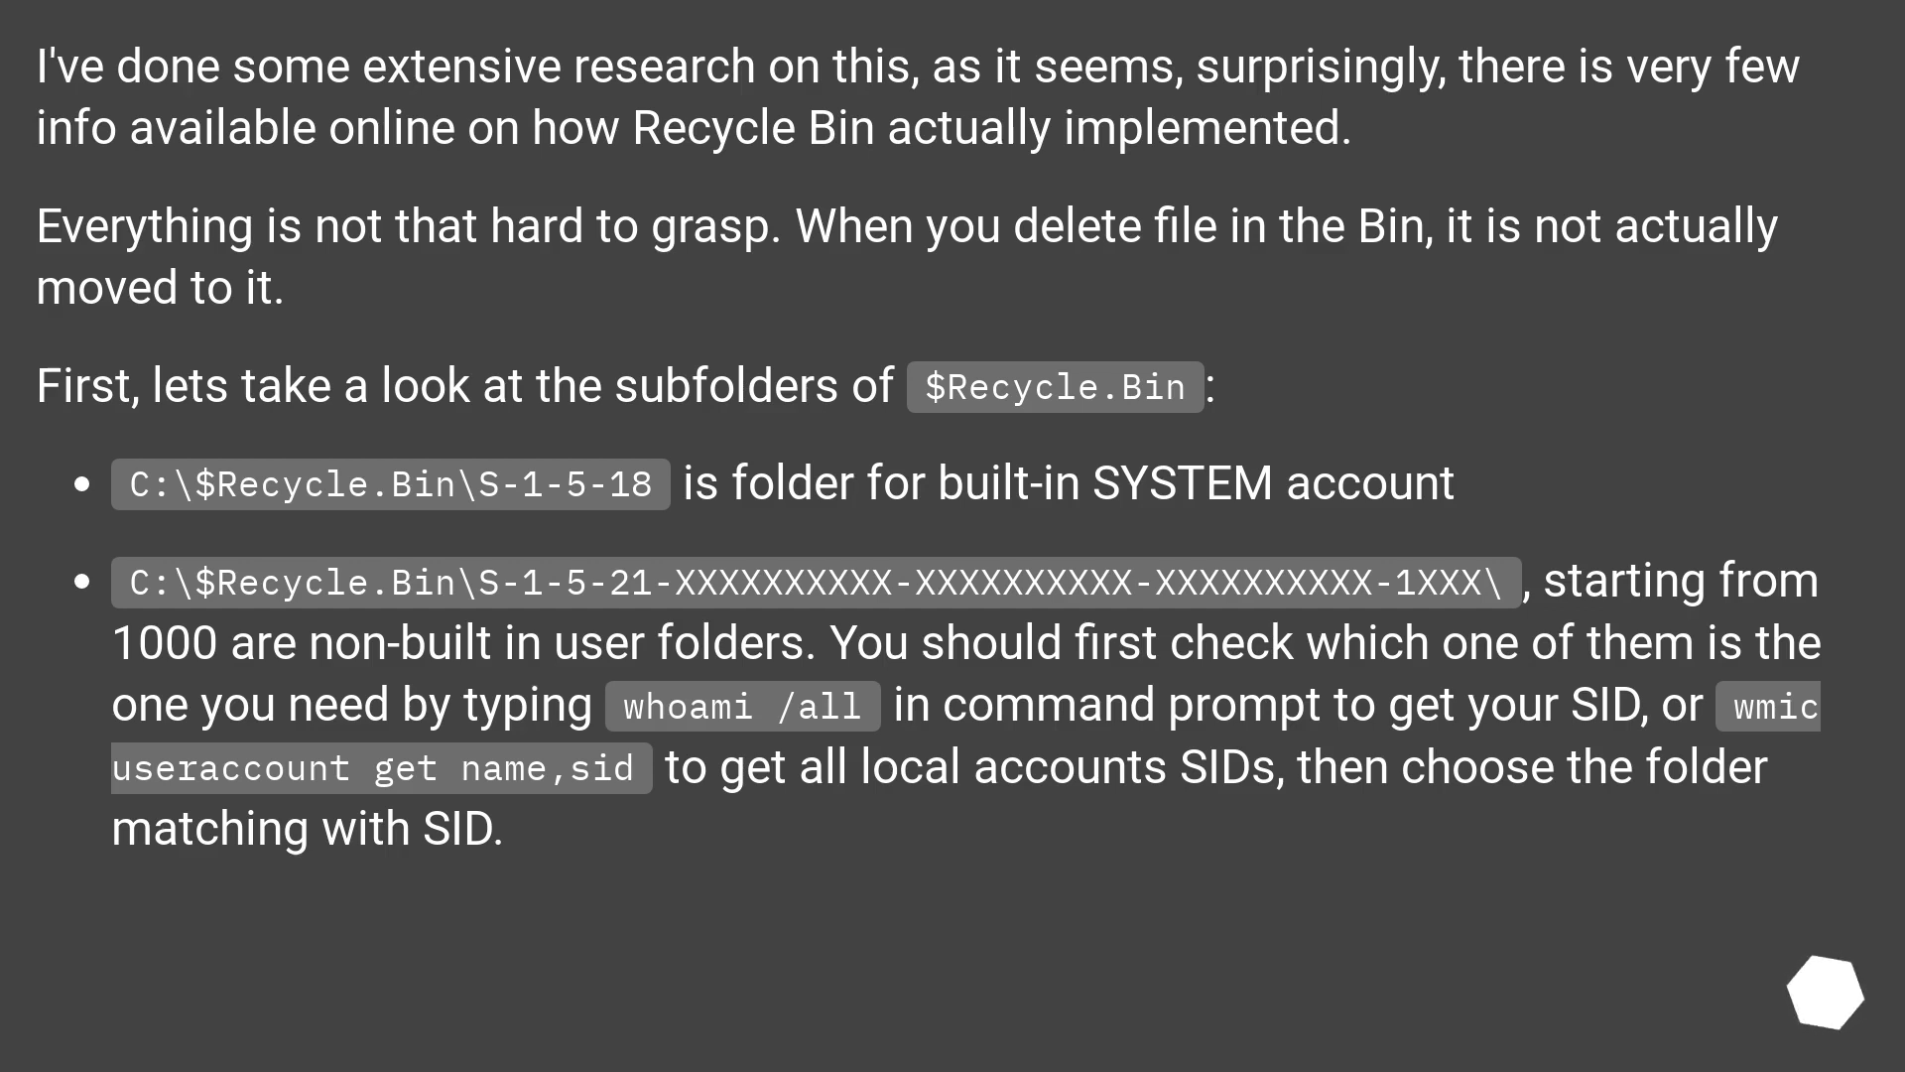
pyautogui.scroll(-3)
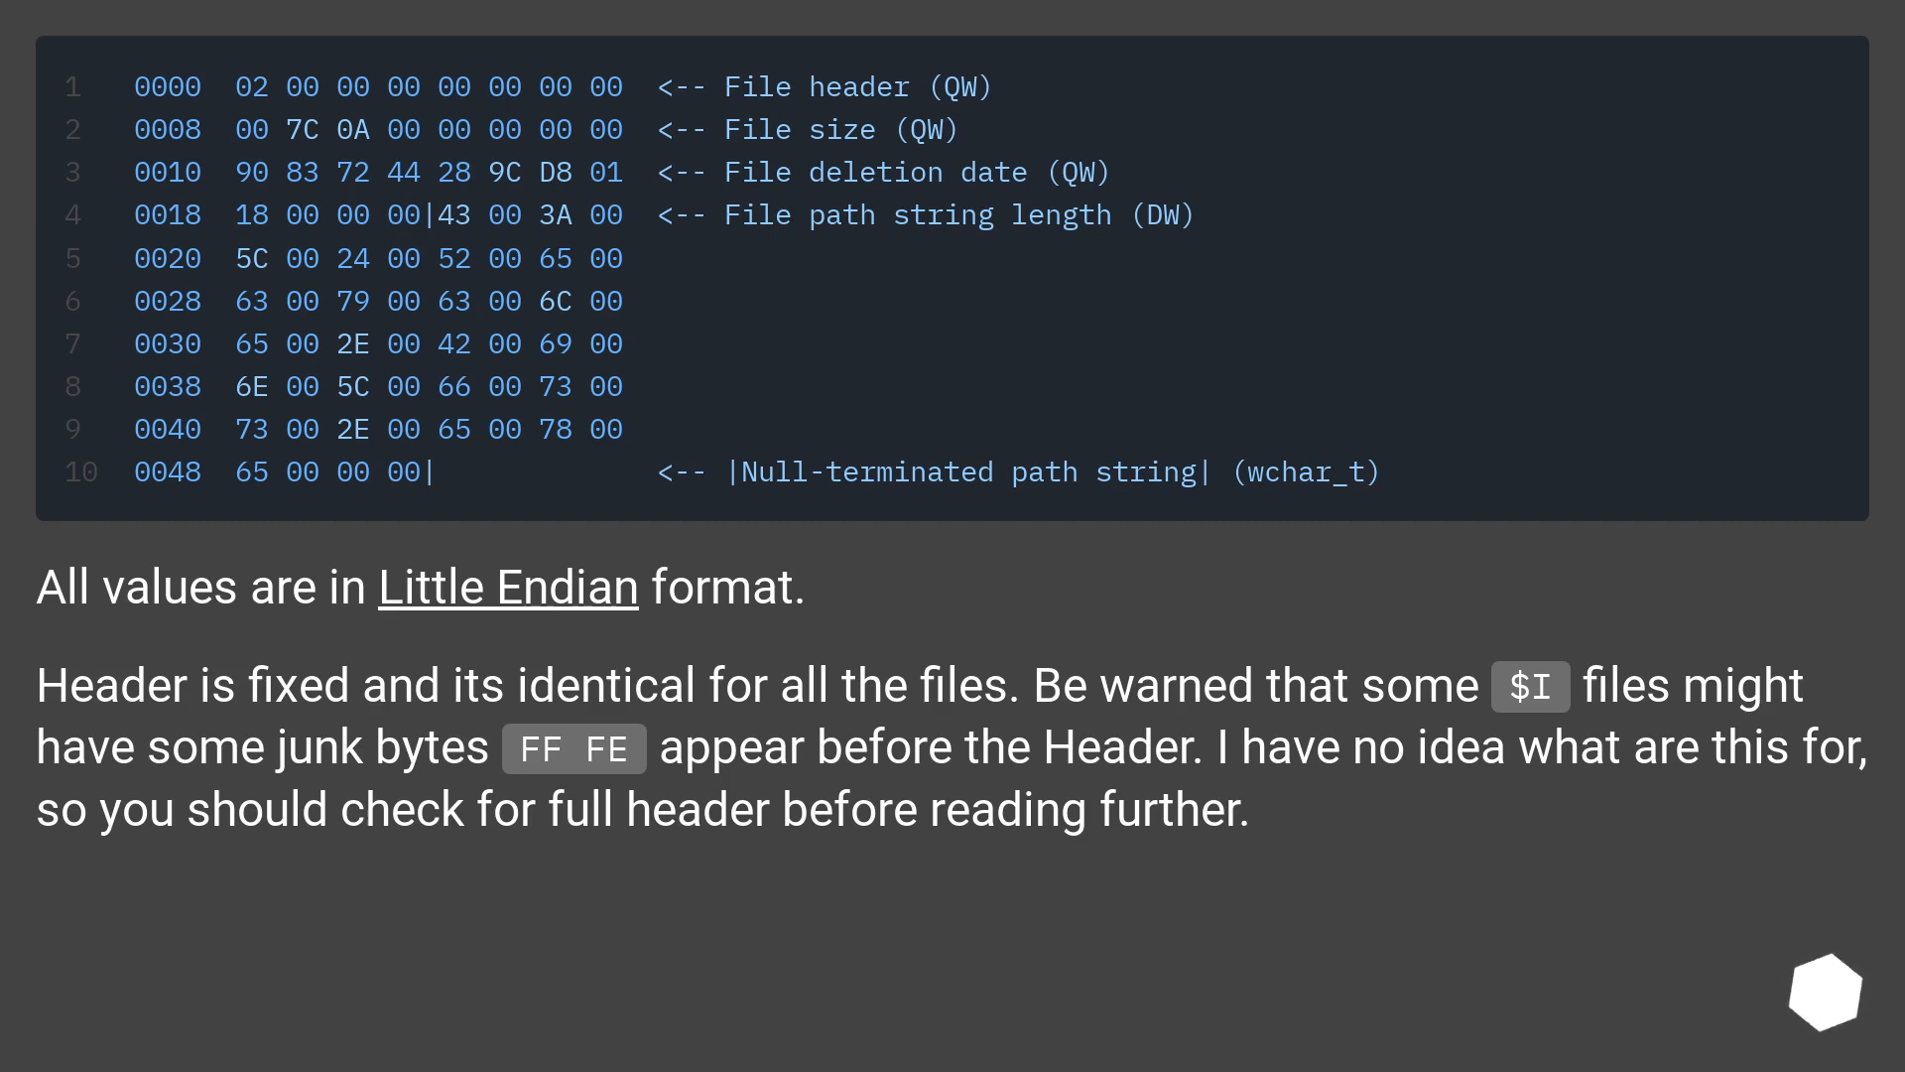
pyautogui.scroll(-3)
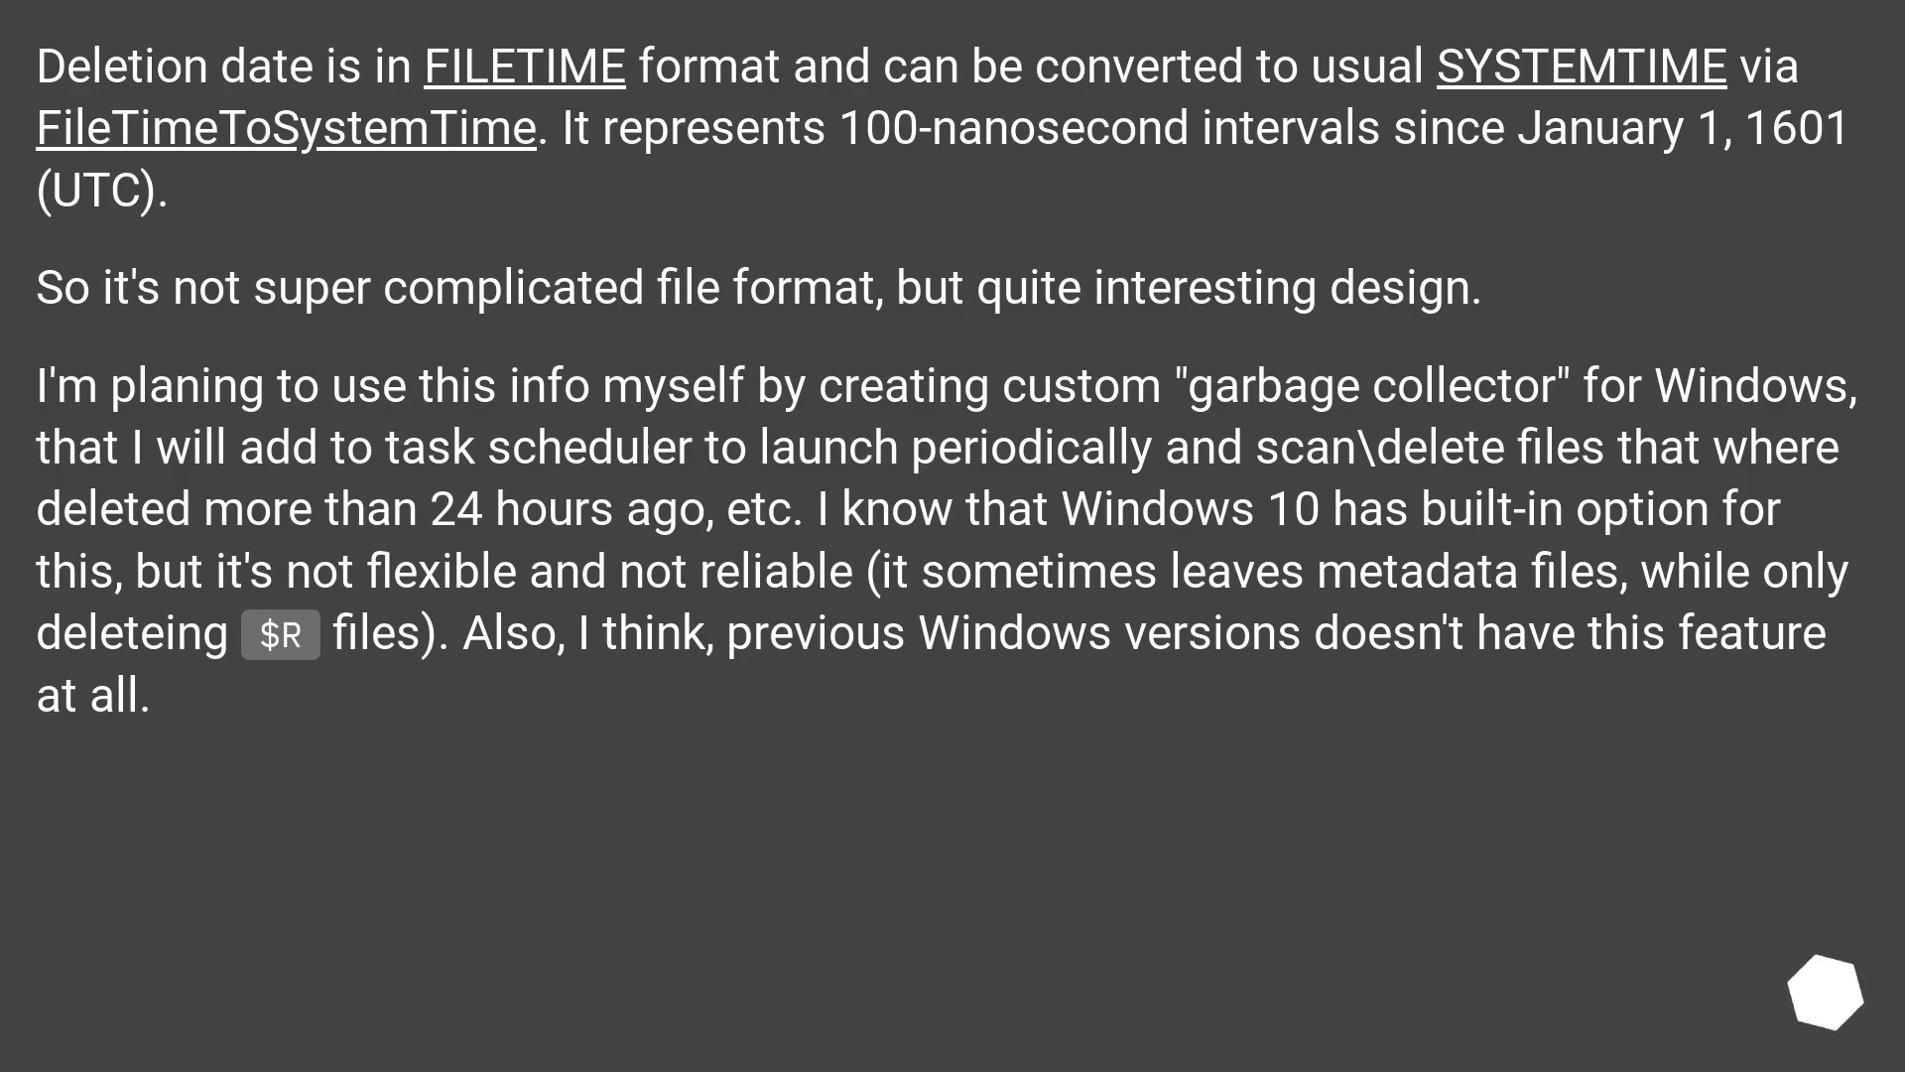